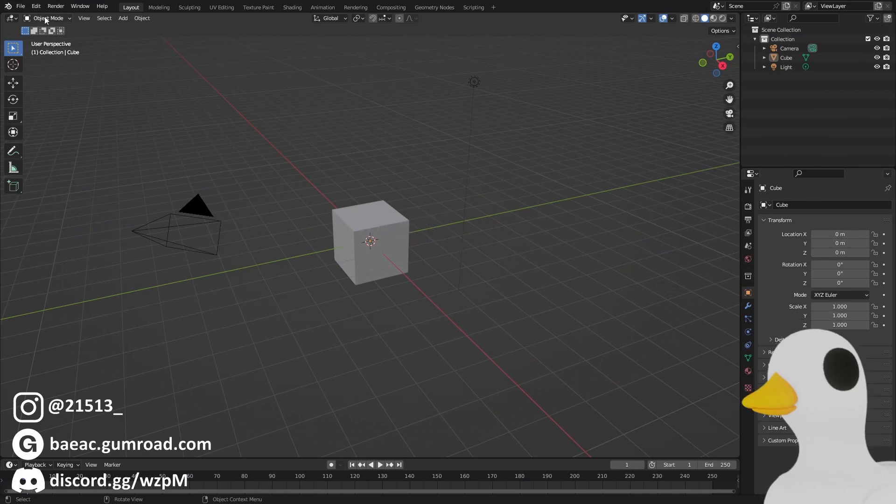
- Add the tuna photo as a reference image, rotate it 90° on Z and view it from above
left_click(20, 5)
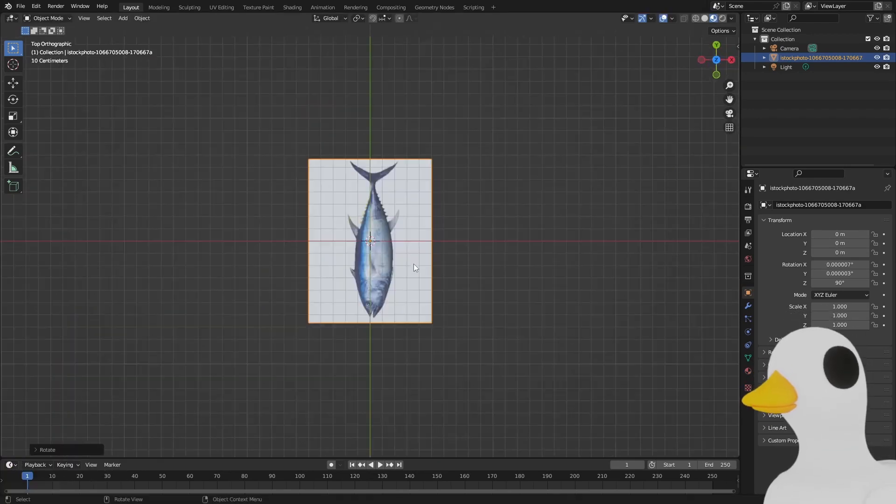
key("r")
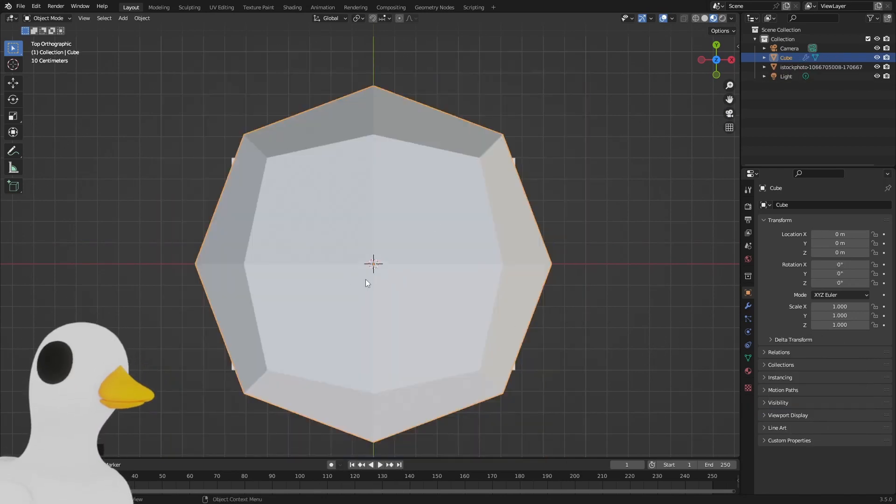
- Scale the cube down and extrude its vertices from head to forked tail fin over the tuna silhouette
key("s")
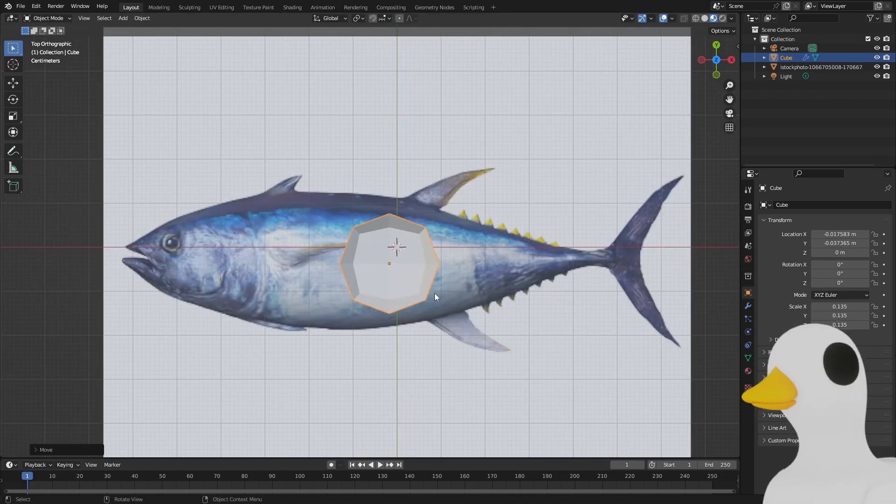
key("Tab")
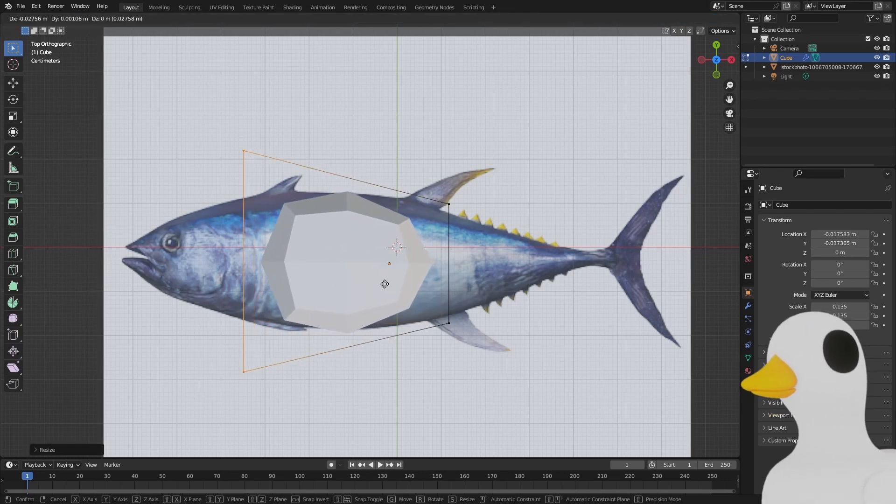
key("Tab")
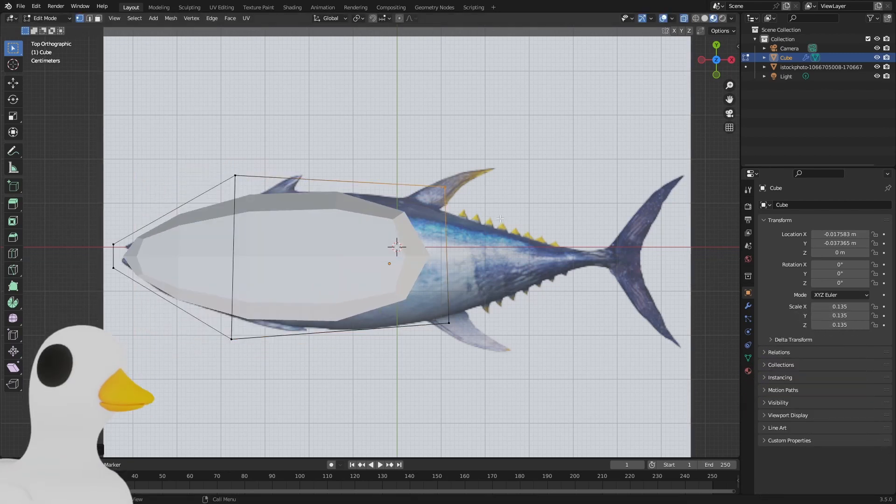
left_click_drag(500, 219, 678, 269)
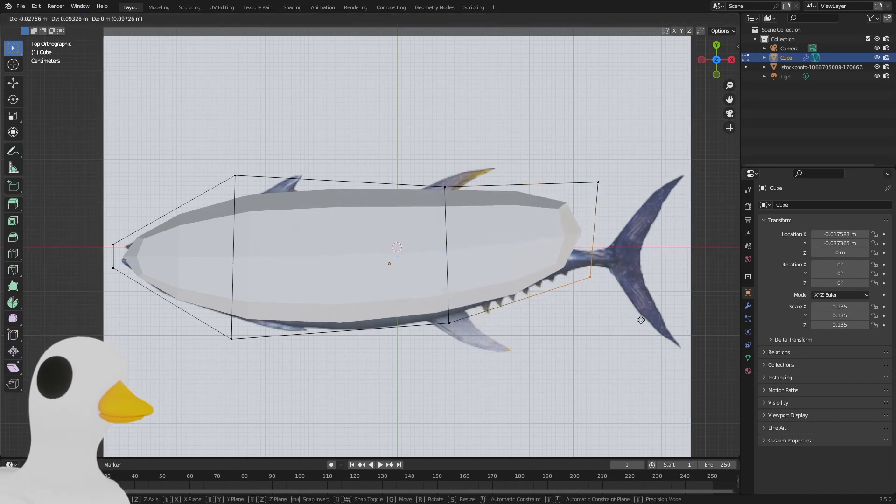
left_click_drag(640, 321, 573, 263)
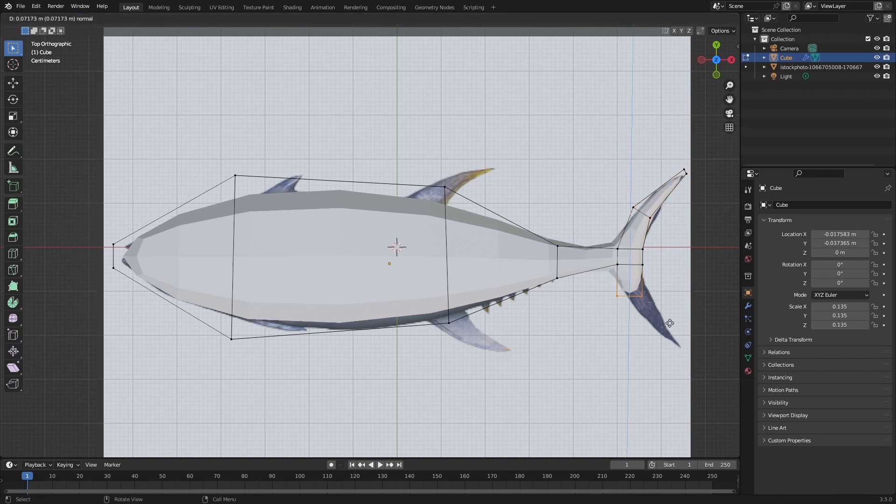
left_click_drag(669, 323, 493, 256)
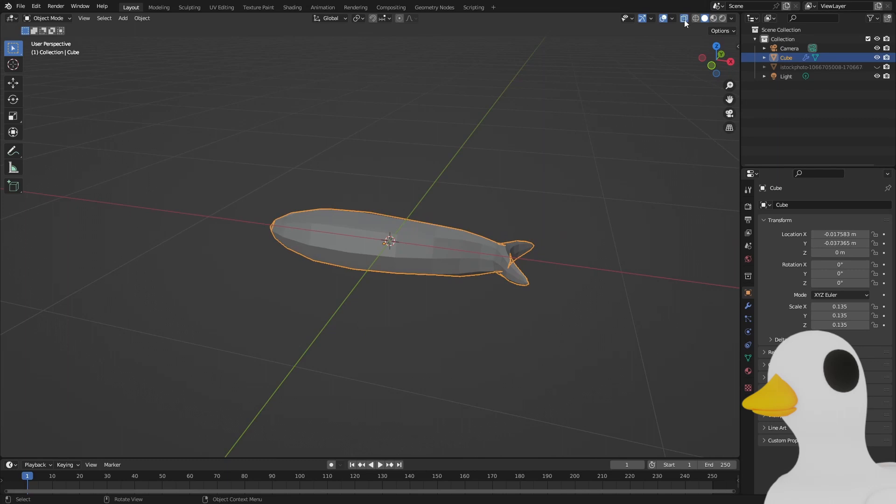
- Add a Subdivision Surface modifier to the fish body and apply it permanently
key("Tab")
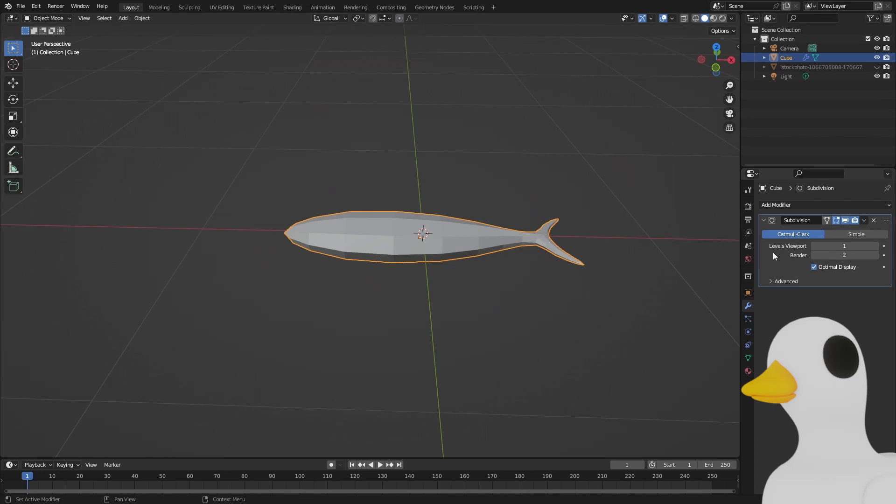
left_click(864, 220)
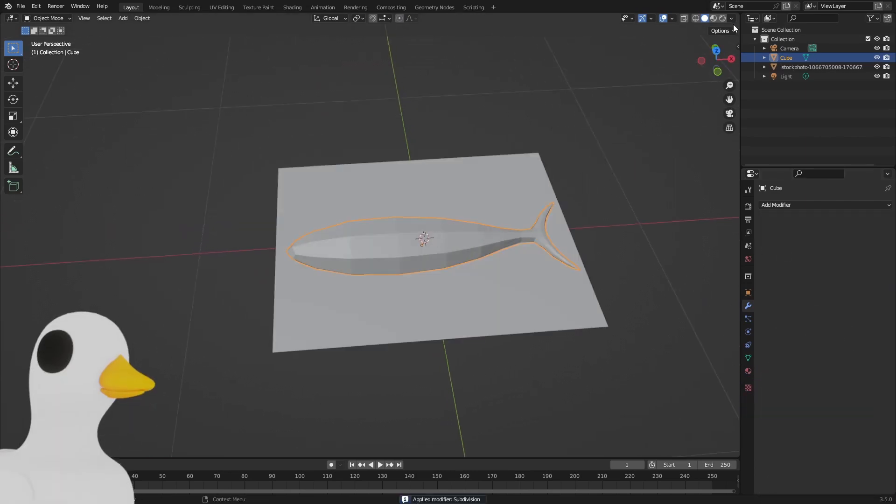
- Extrude dorsal, belly and tail fins over the photo, then delete the reference image
key("Tab")
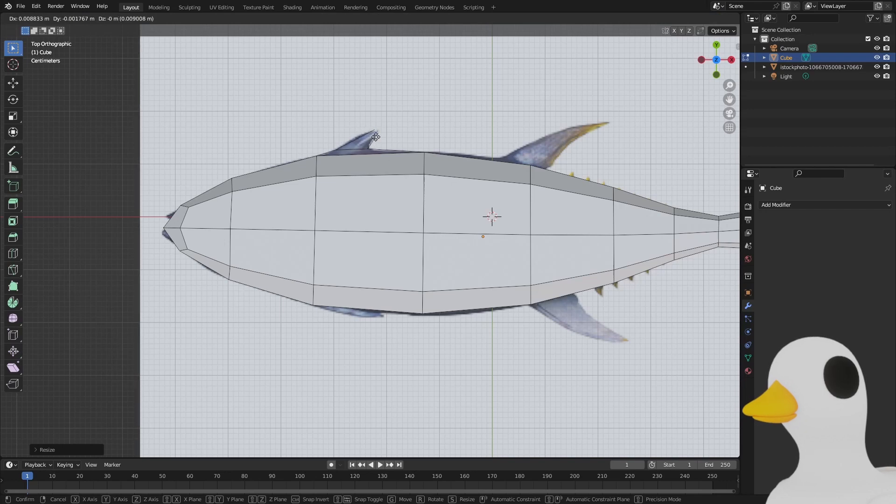
key("Tab")
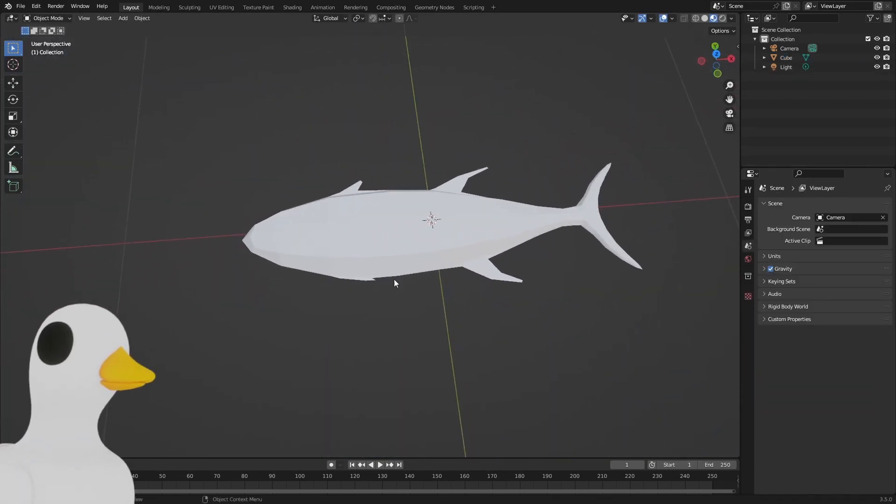
- Create a fish material with the tuna photo Image Texture wired into Base Color
left_click(371, 240)
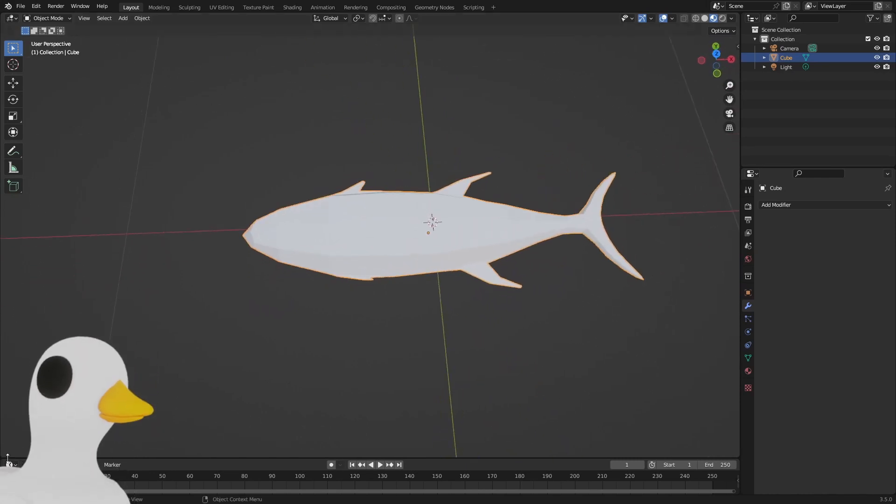
key("Tab")
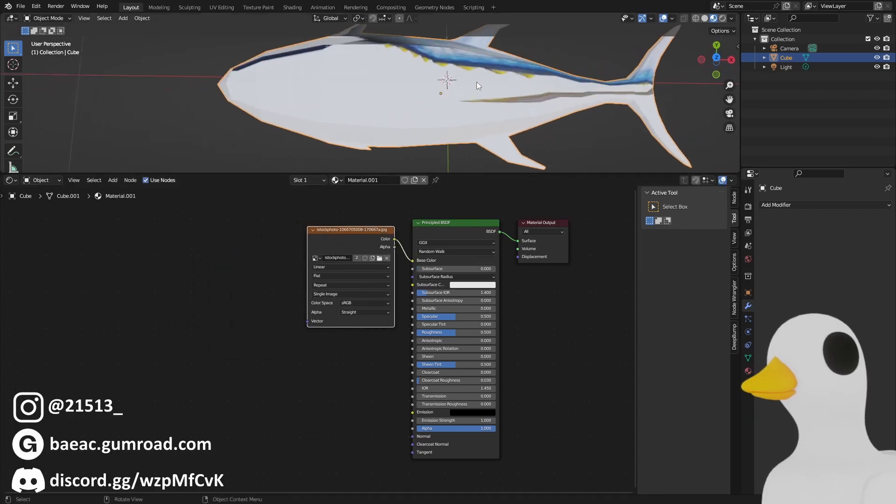
- From top view, unwrap all fish UVs with Project from View (Bounds)
key("KP_7")
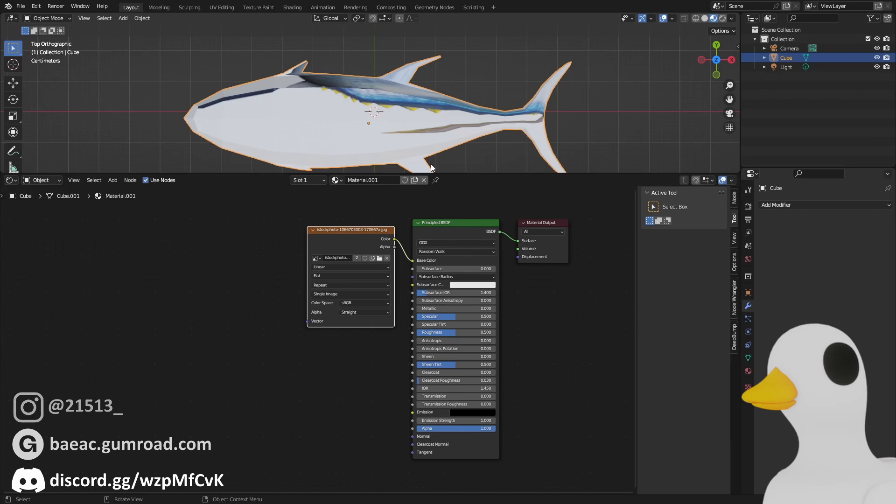
key("Tab")
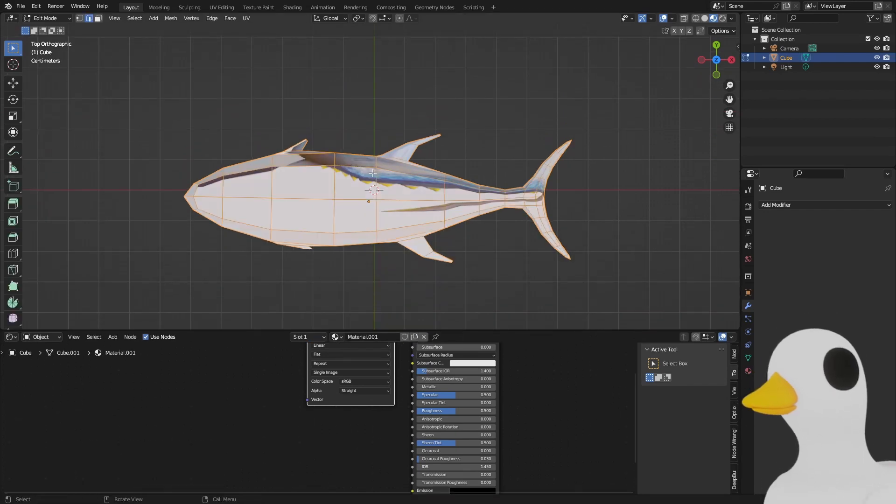
left_click(246, 18)
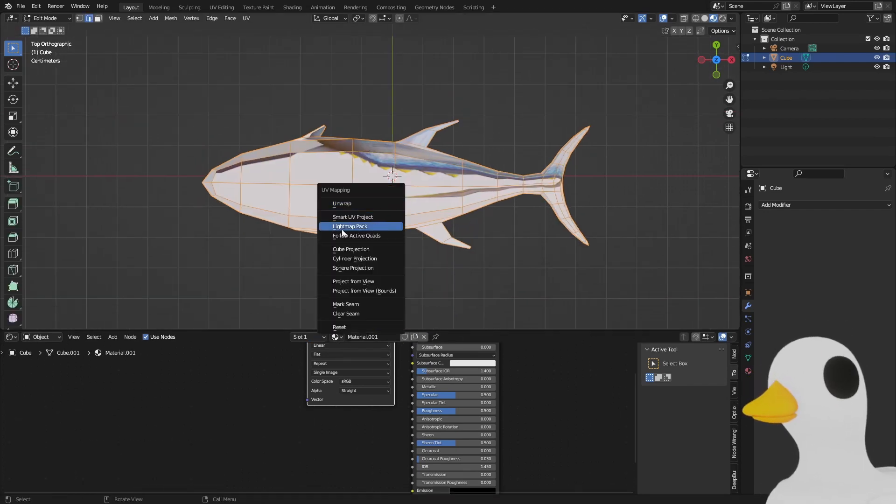
mouse_move(363, 291)
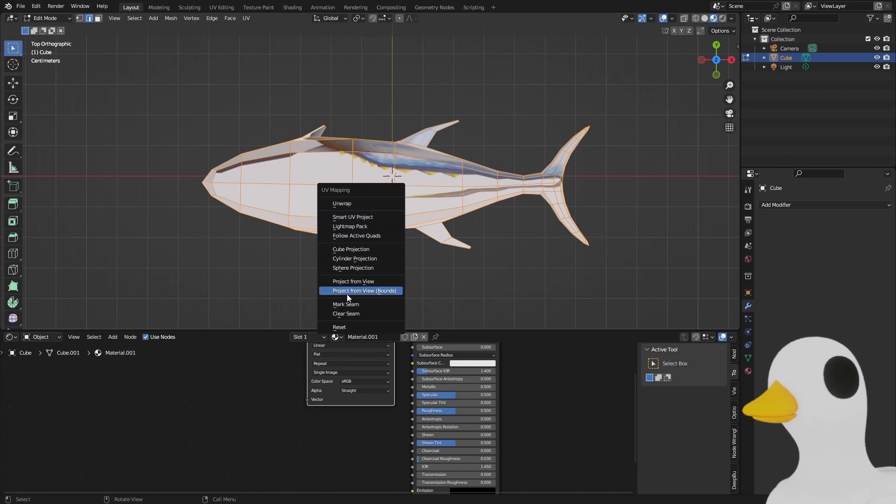
left_click(353, 280)
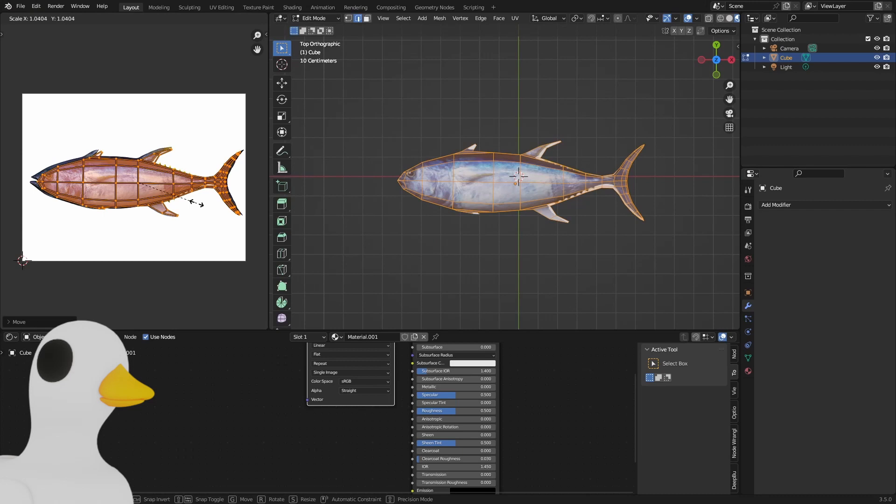
- Scale and move the fish UVs in the UV Editor so the photo fits the fins and tail
key("Tab")
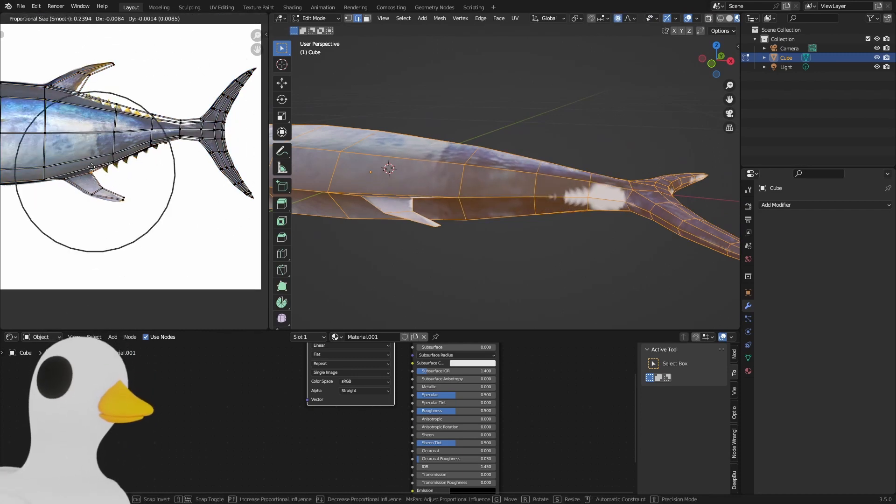
mouse_move(65, 183)
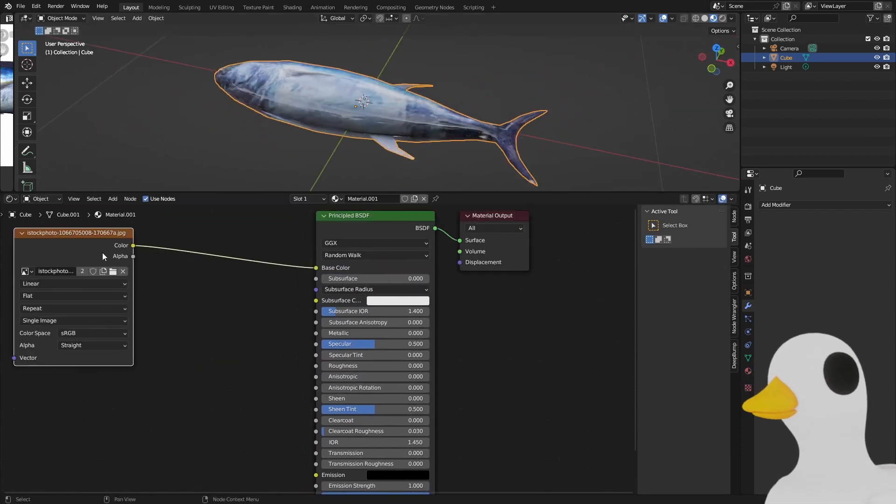
- Drive roughness through a ColorRamp from the photo, add a Bump node, and save as fishies.blend
type("cd")
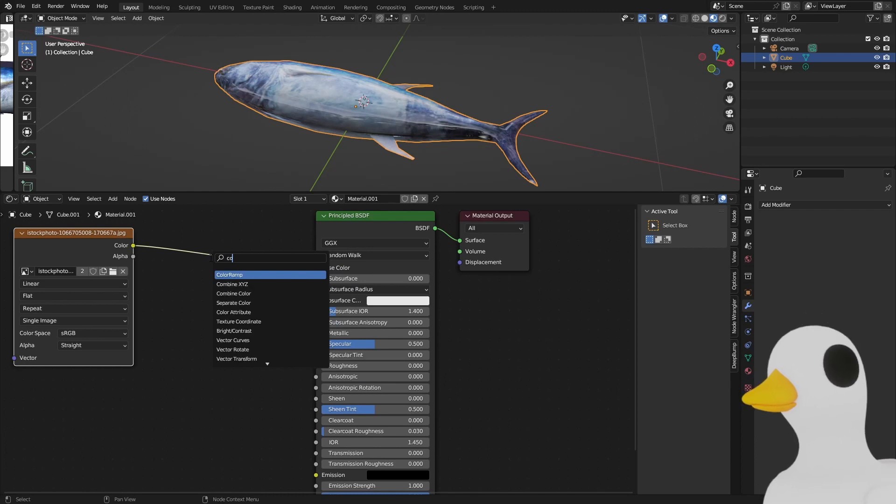
left_click(229, 275)
type("bum")
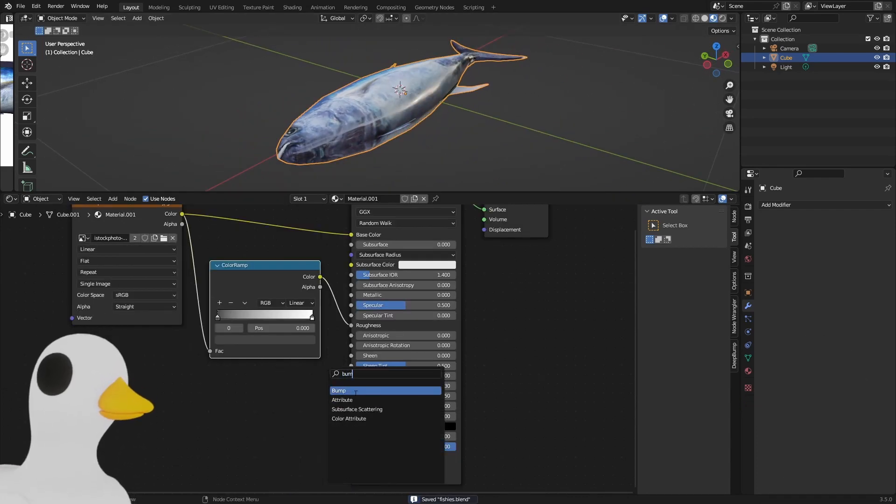
left_click(339, 391)
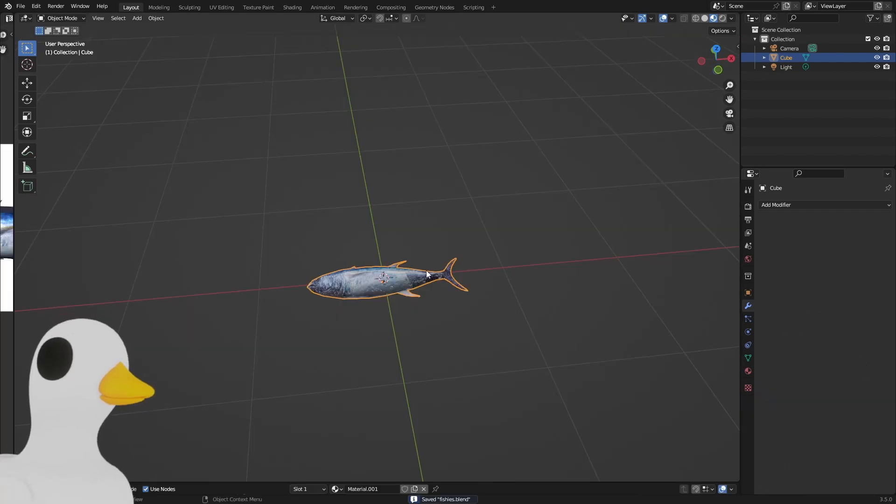
- Set the plane's particle emission End and Lifetime to 240 and the timeline End to 240
key("g")
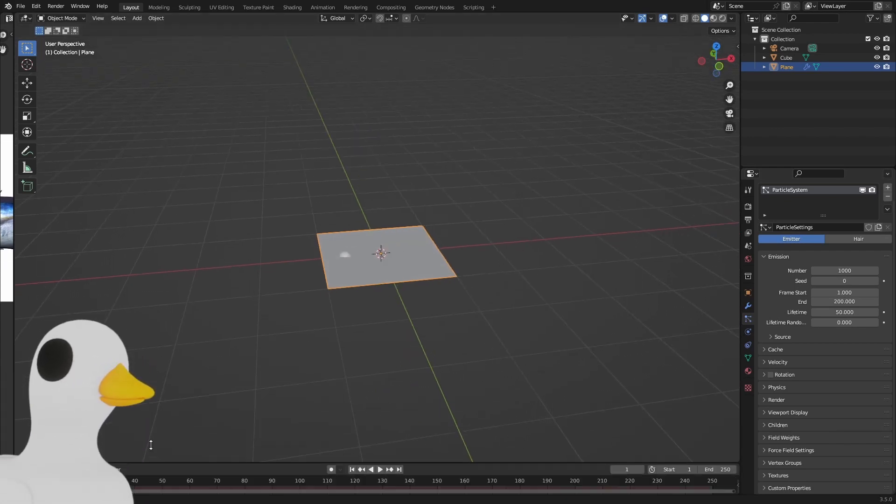
left_click(380, 469)
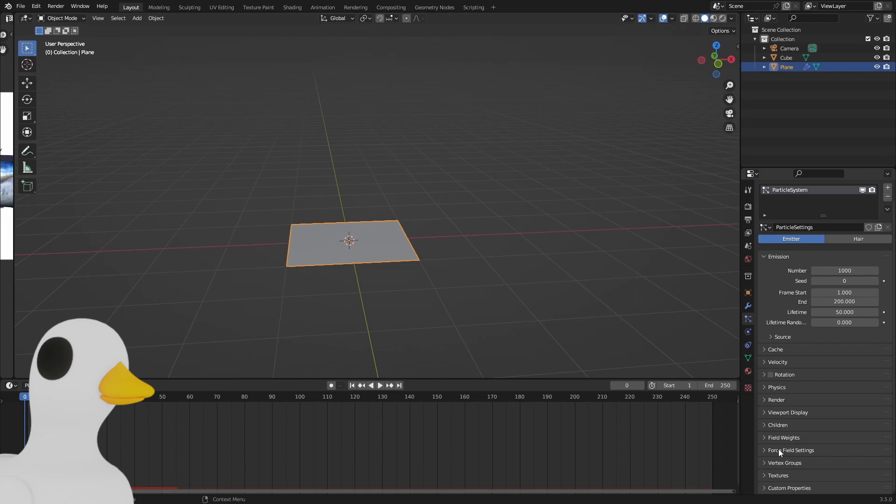
left_click(784, 438)
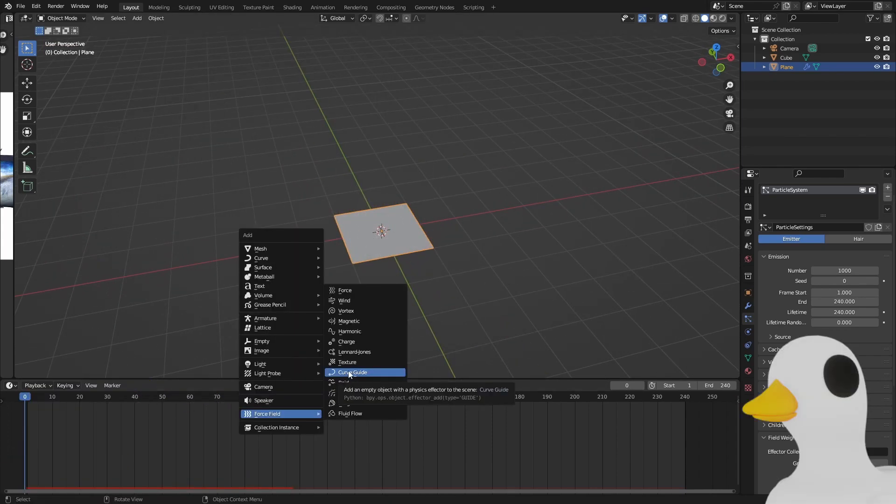
mouse_move(260, 364)
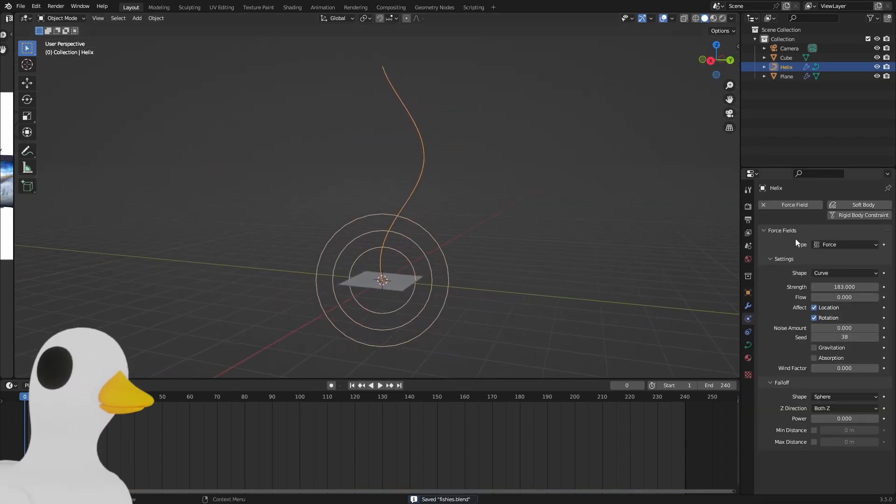
- Give the helix a Curve-shaped force field with strength -72.4 and flow 2
left_click(845, 272)
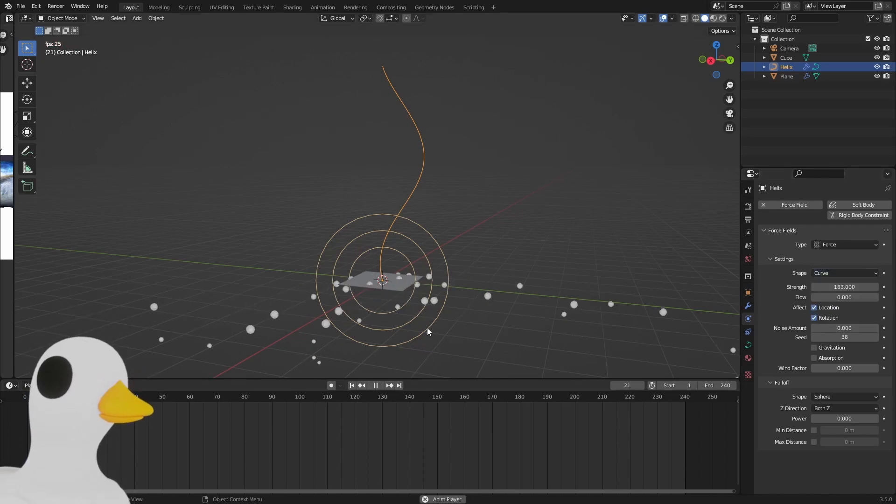
left_click(376, 385)
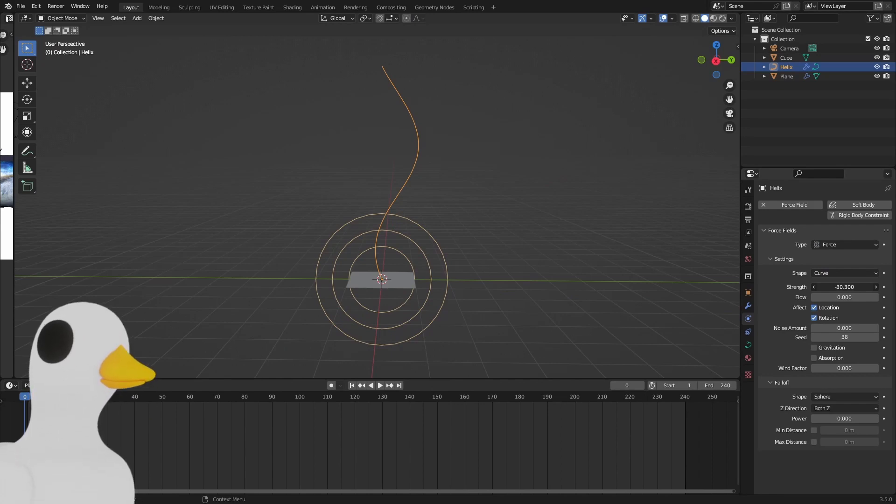
left_click(380, 384)
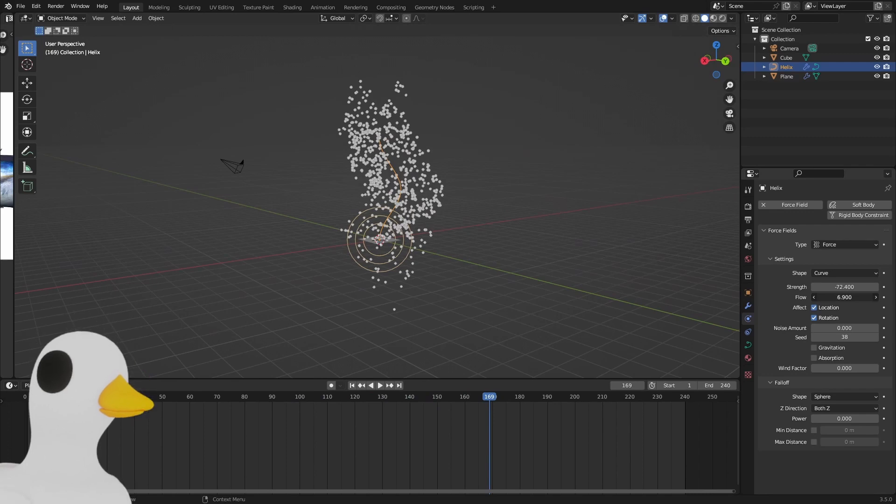
left_click(352, 386)
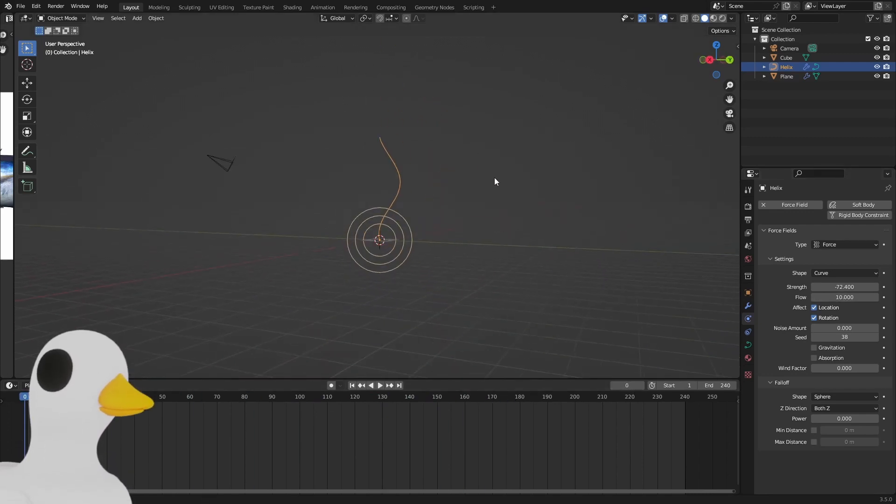
- Play the particle preview to check they follow the helix, then save the file
left_click(380, 385)
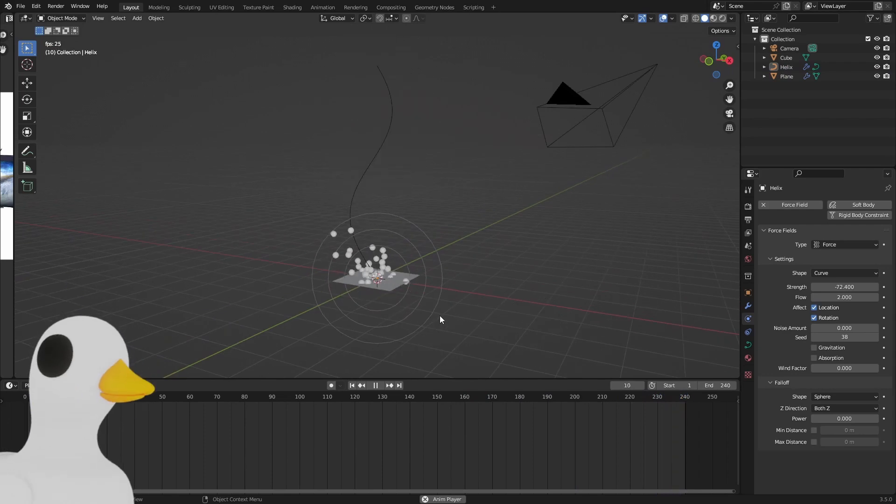
left_click(375, 385)
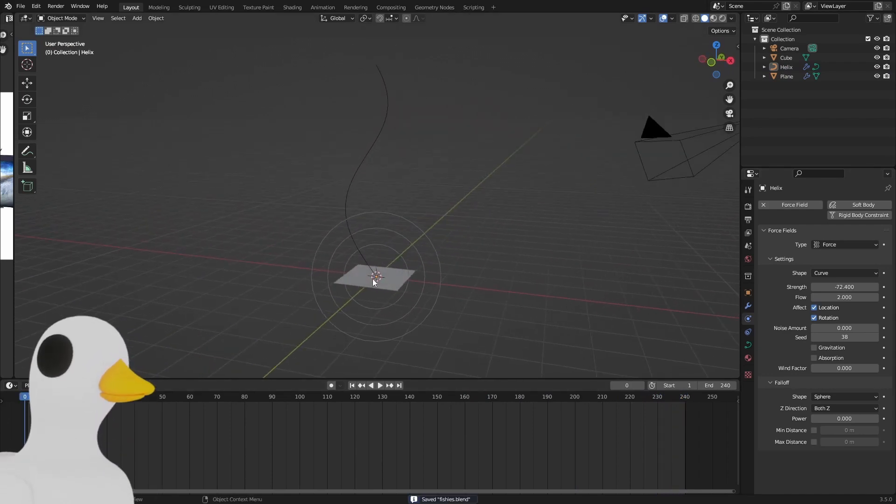
left_click(787, 76)
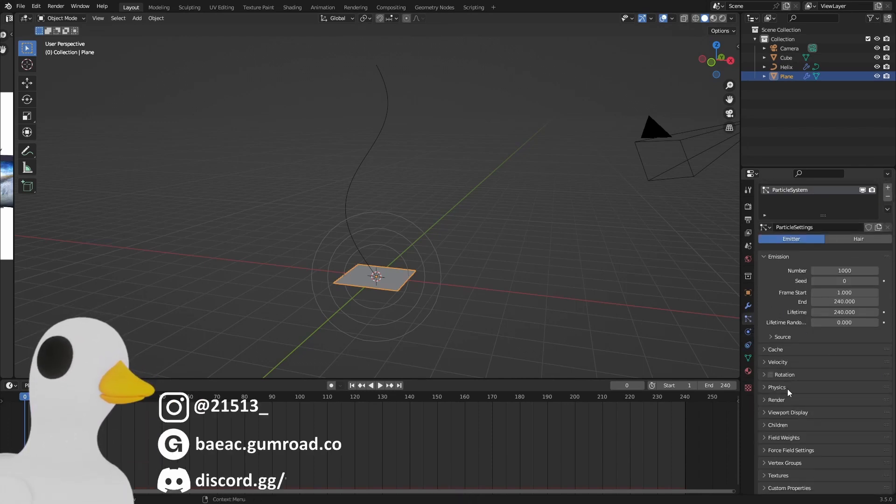
- Render the plane's particles as Object instances of the Cube
left_click(776, 400)
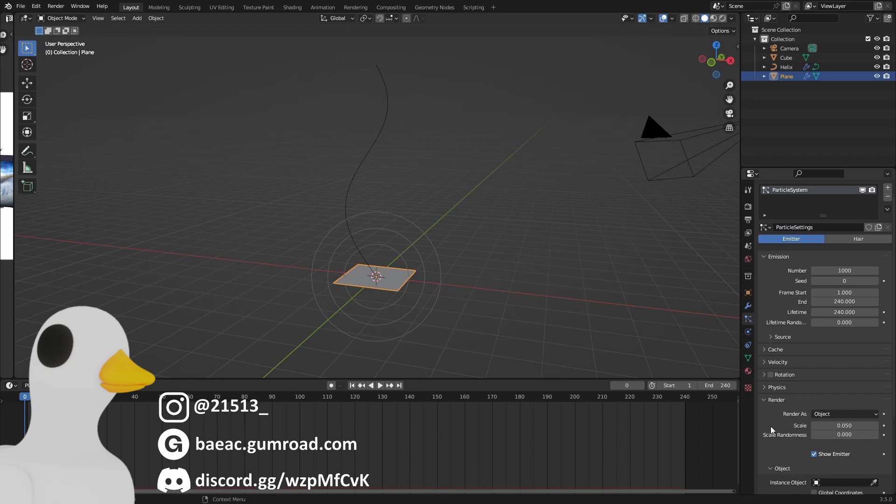
left_click(841, 390)
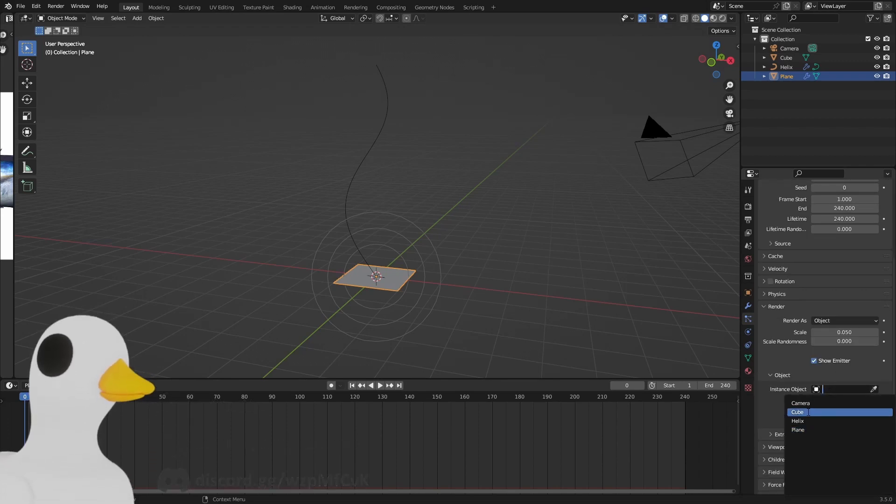
left_click(798, 413)
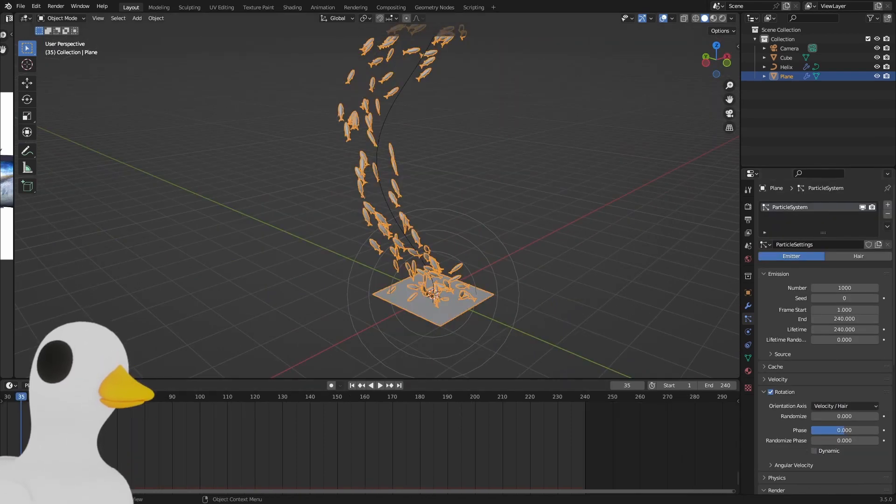
- Enable Dynamic rotation with velocity orientation so fish point along their path, then preview playback
left_click(351, 385)
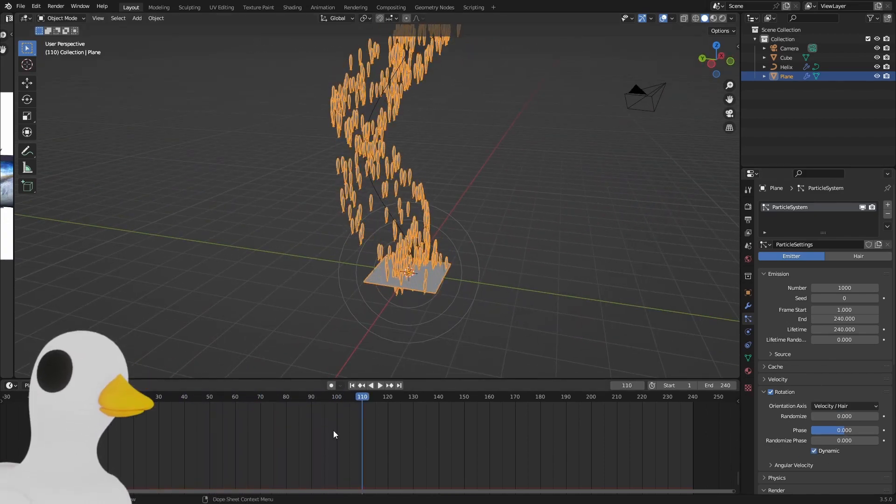
left_click(351, 385)
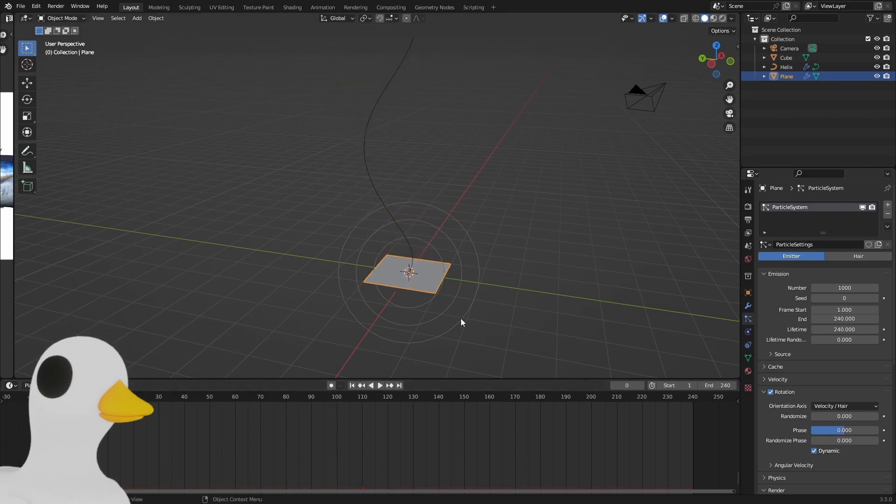
left_click(380, 385)
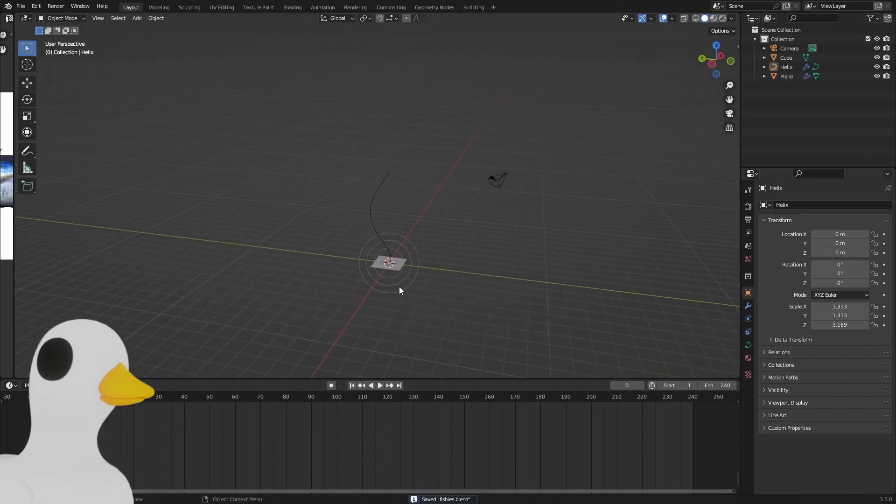
- Scale the Plane's fish particles to 0.32 using the Cube's Object Scale and preview the school
left_click(787, 76)
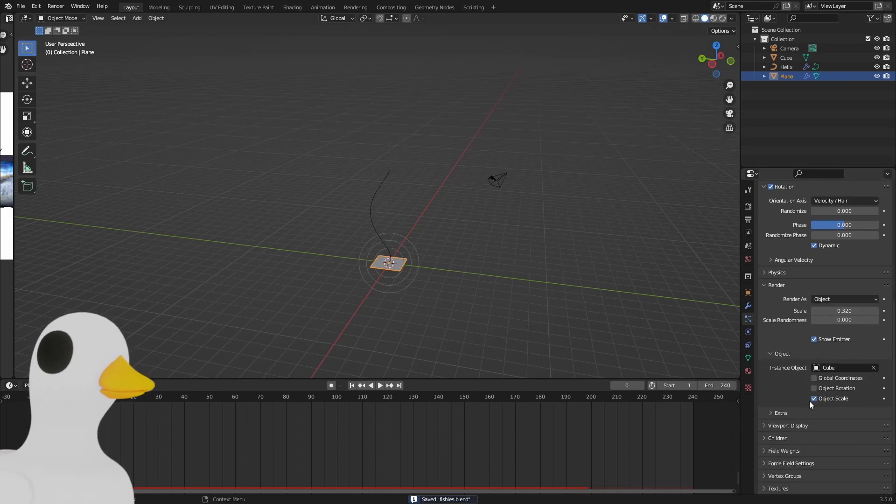
left_click(814, 339)
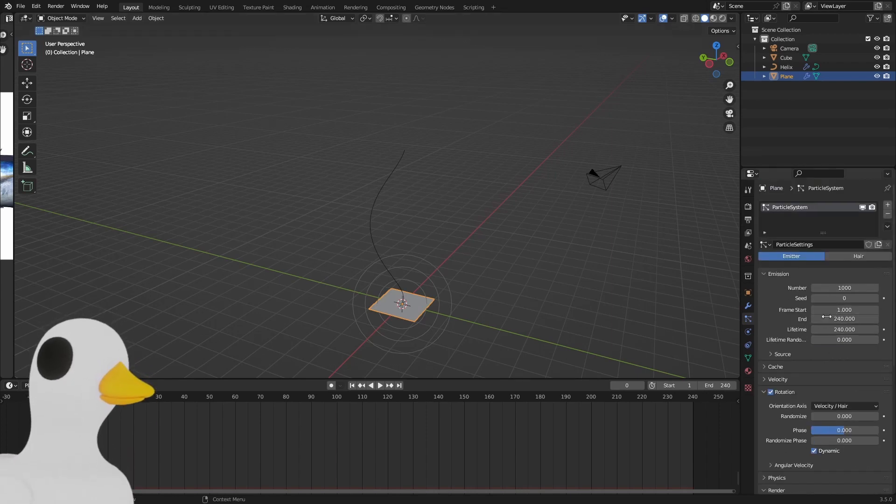
left_click(380, 385)
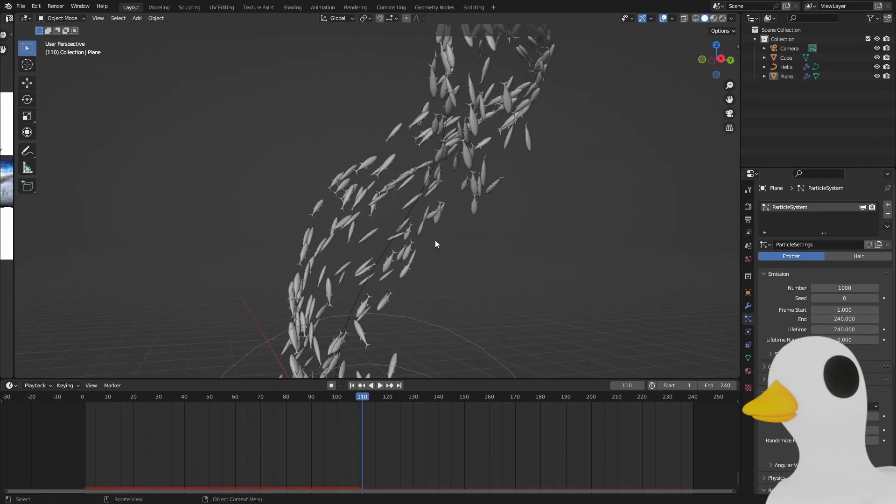
left_click_drag(436, 244, 457, 288)
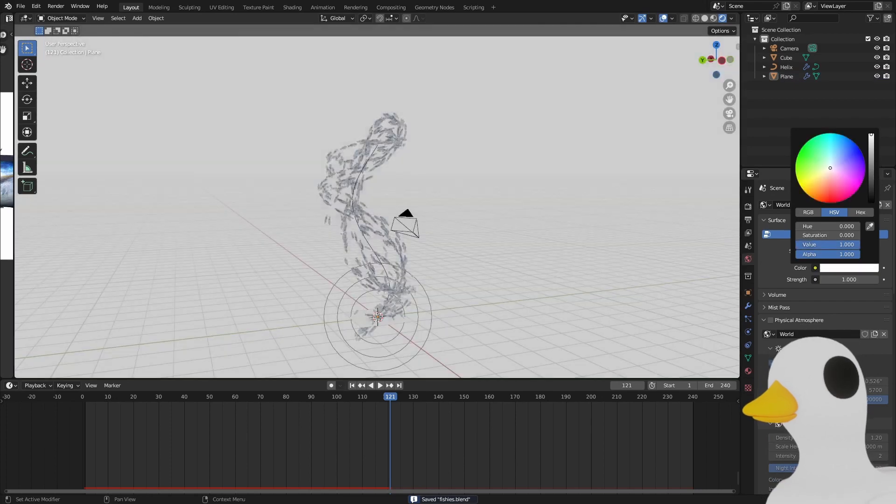
- Tint the world background a saturated blue and give the new surrounding cube a material
left_click(840, 134)
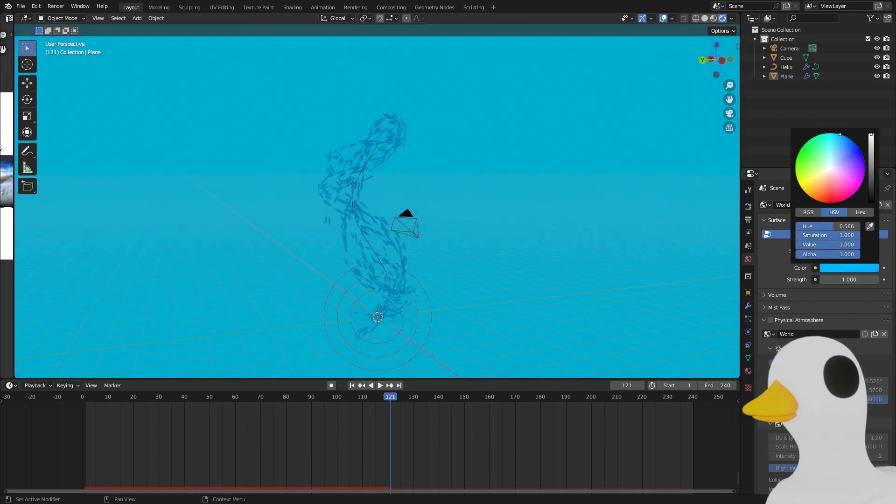
left_click(830, 150)
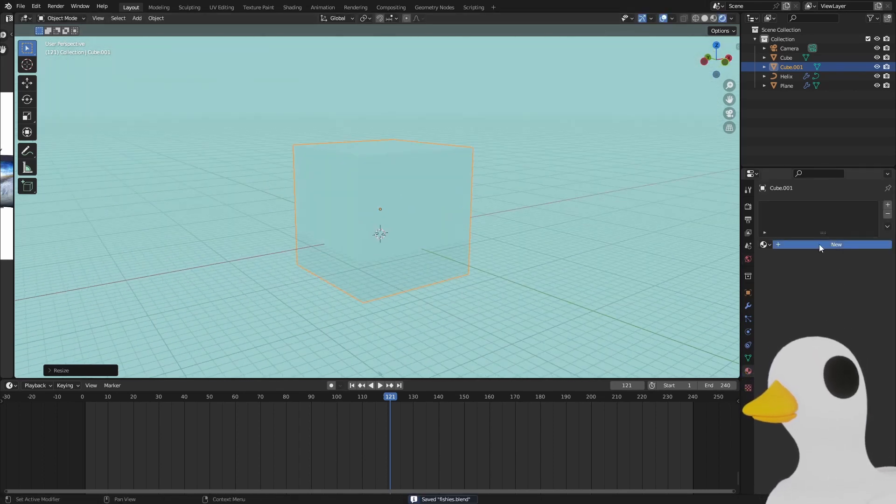
left_click(836, 245)
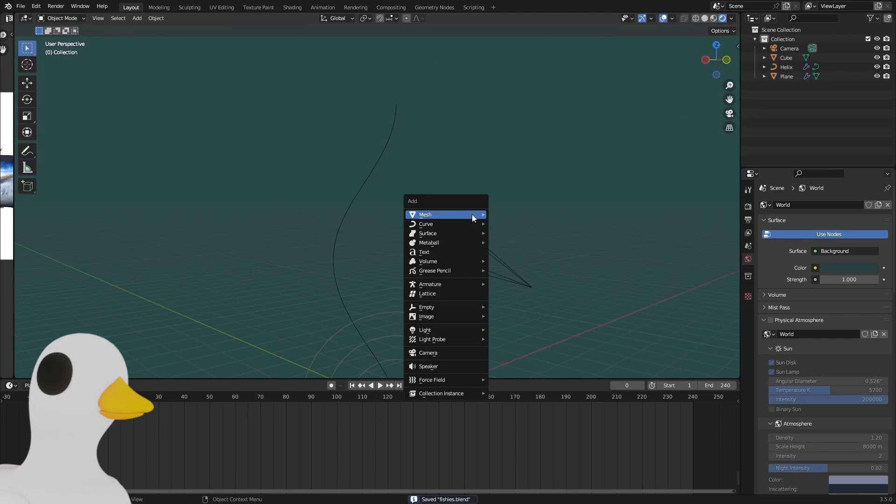
mouse_move(425, 330)
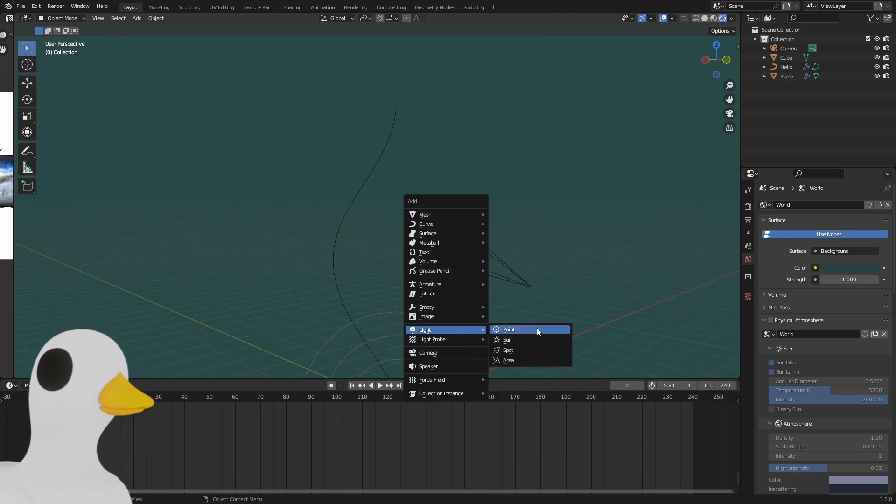
- Add a light and raise the spotlight's Power to 2500 W
left_click(508, 350)
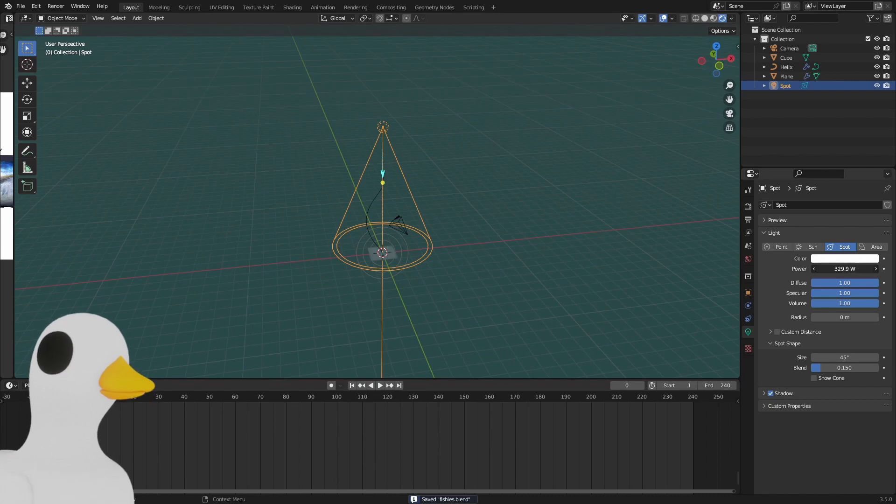
double_click(845, 269)
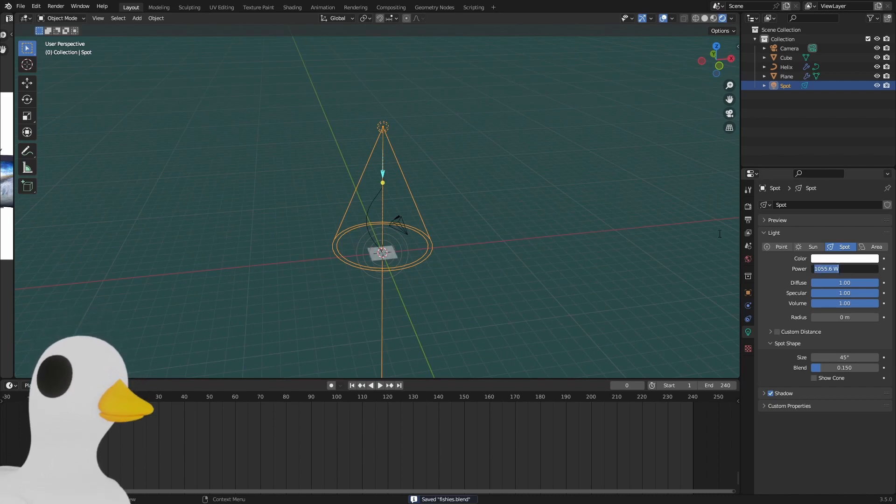
type("2500 W")
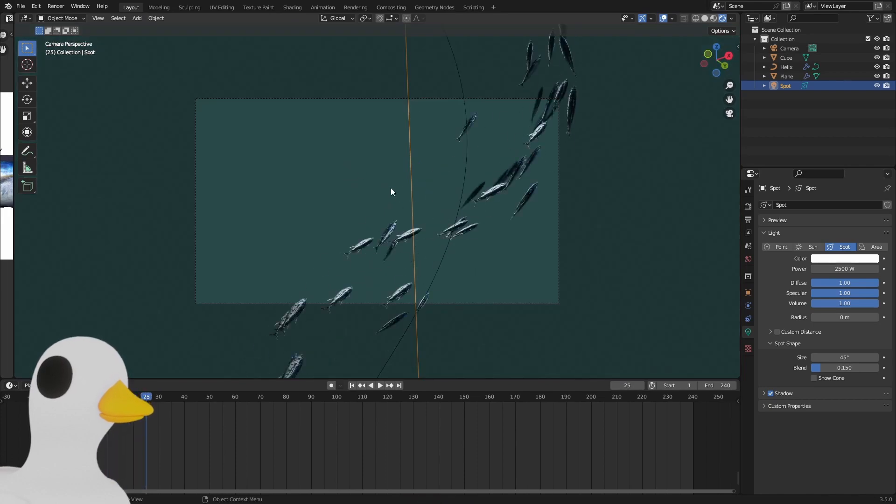
- Select the Plane and bring up the scene's Render Properties
left_click(788, 76)
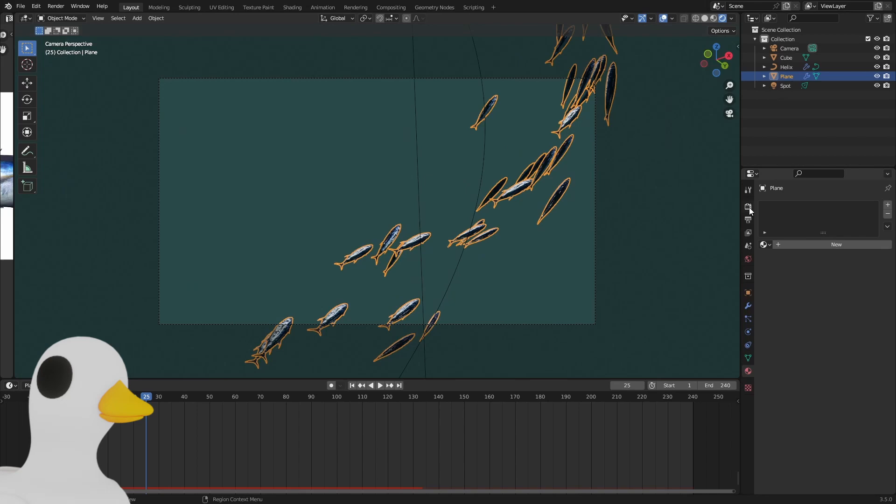
left_click(749, 206)
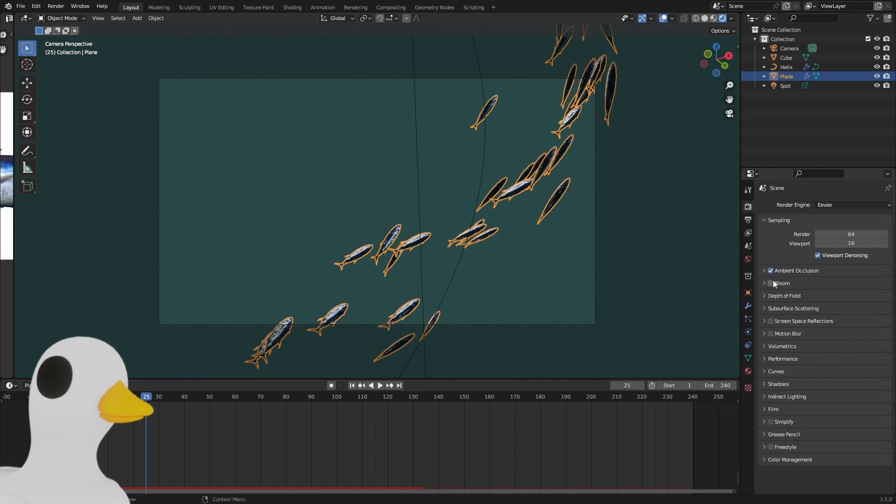
left_click(771, 283)
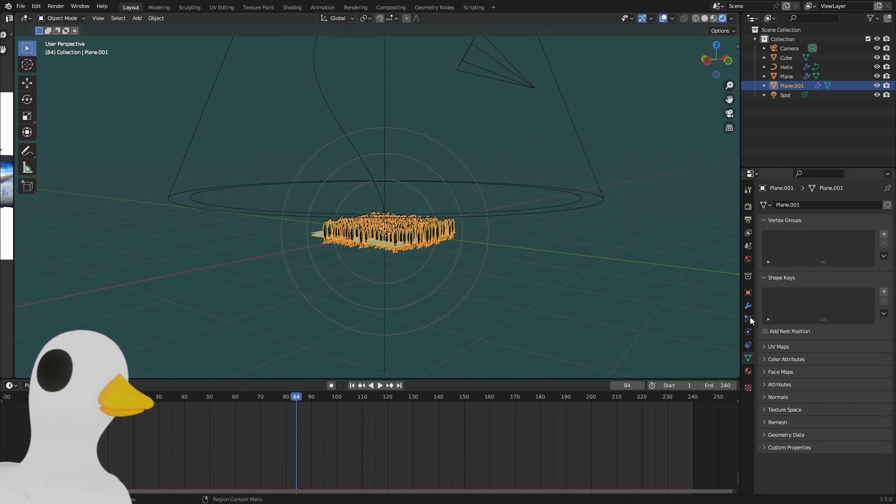
- Make Plane.001's particles render as Icosphere instances to scatter bubbles, and preview
left_click(748, 319)
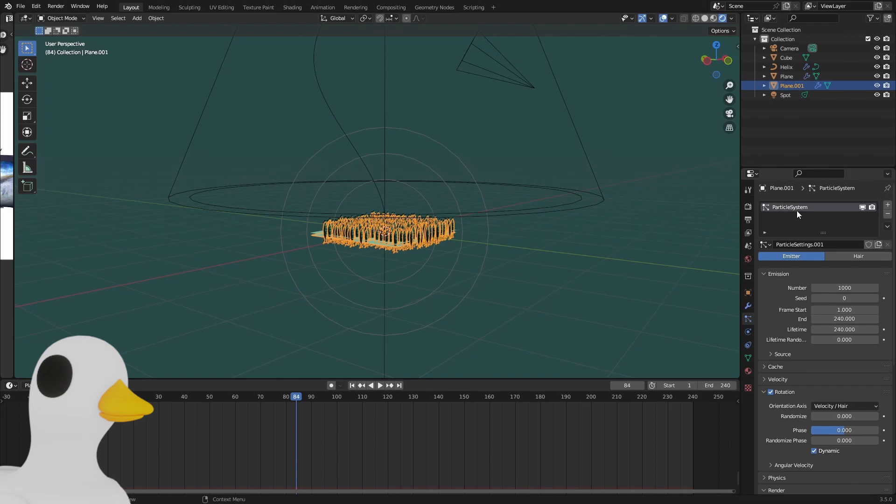
scroll("down", 3)
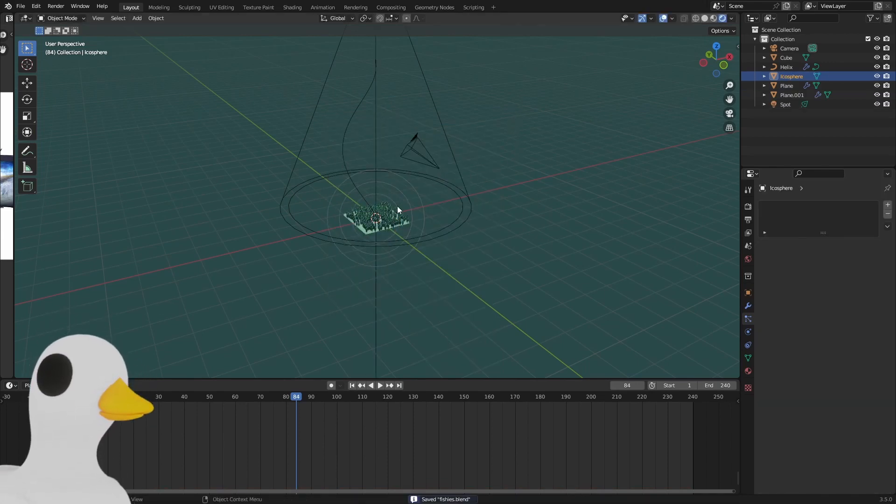
left_click(792, 95)
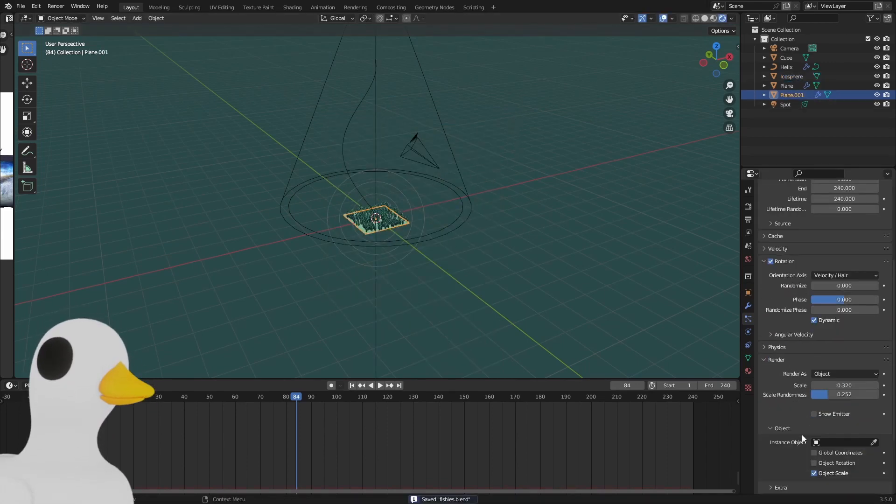
left_click(840, 442)
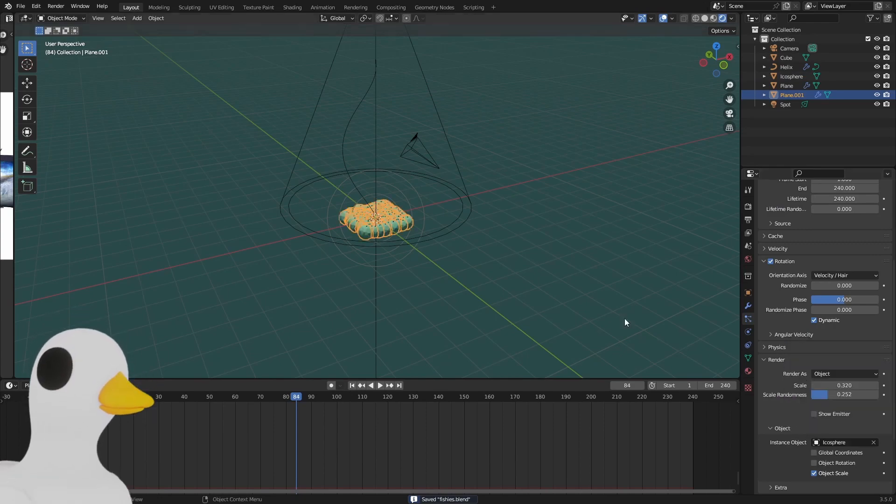
left_click(380, 384)
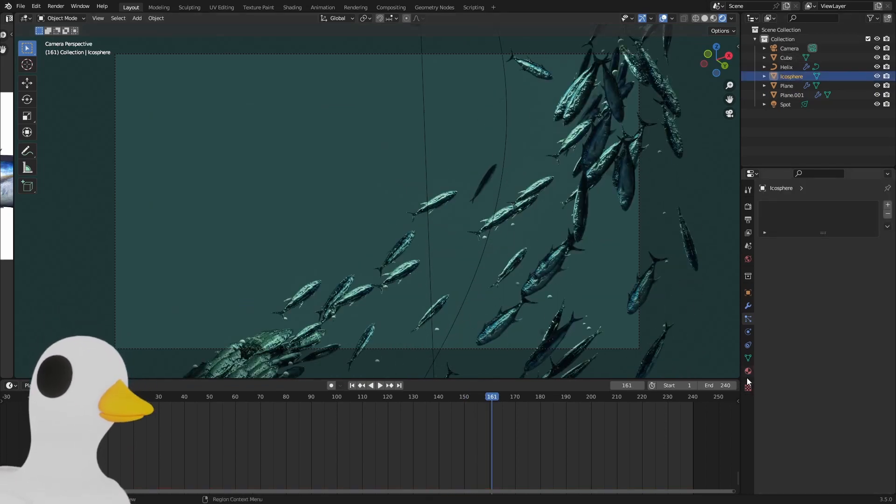
- Create a 'Bubbles' material on the icosphere using a Glass BSDF surface and save
left_click(748, 371)
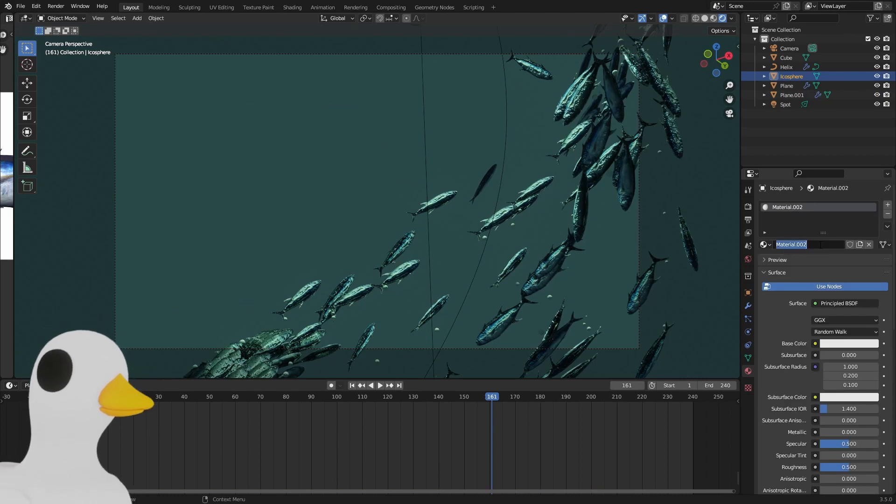
type("Bubb")
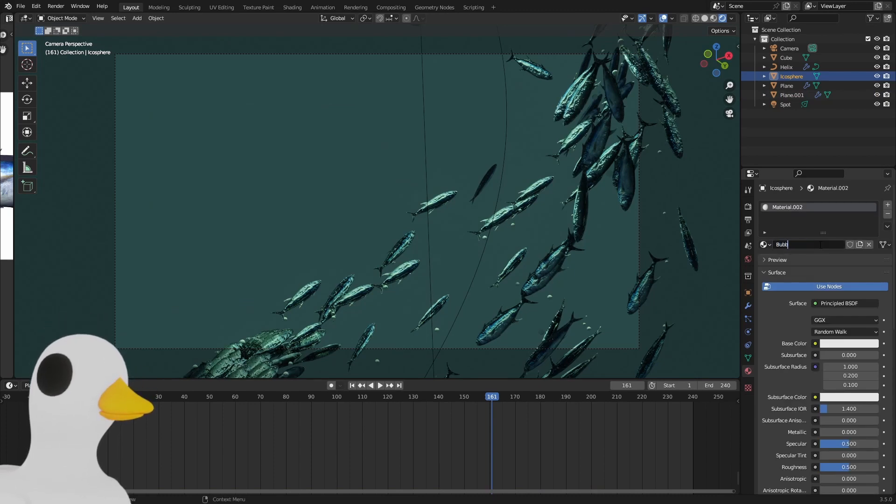
left_click(847, 303)
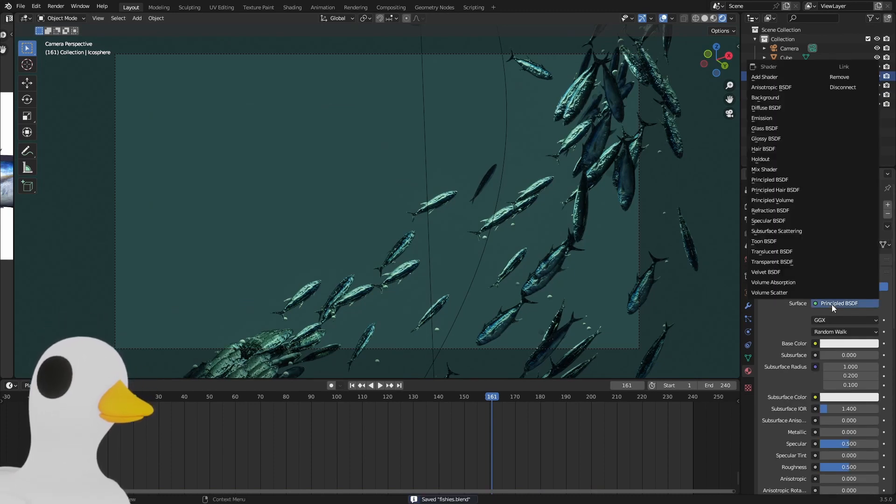
left_click(765, 128)
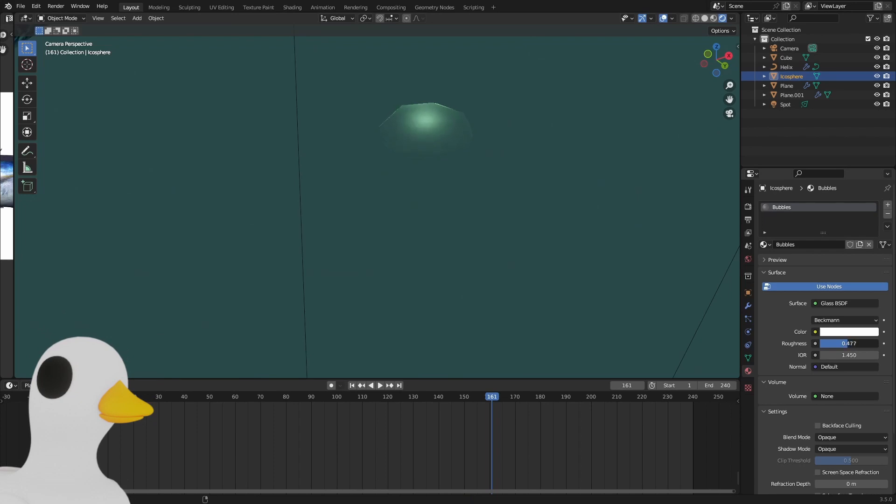
key("ctrl+s")
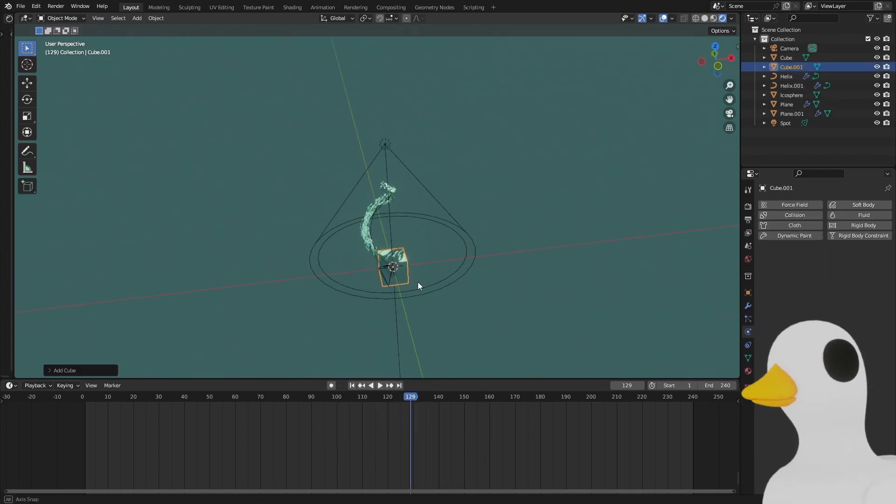
- Scale the new cube around the scene and give it a new Fog material
key("g")
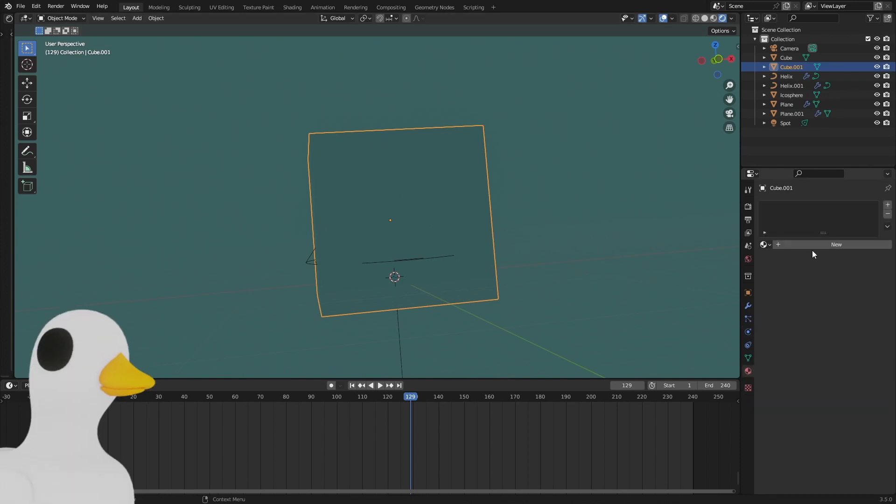
left_click(836, 244)
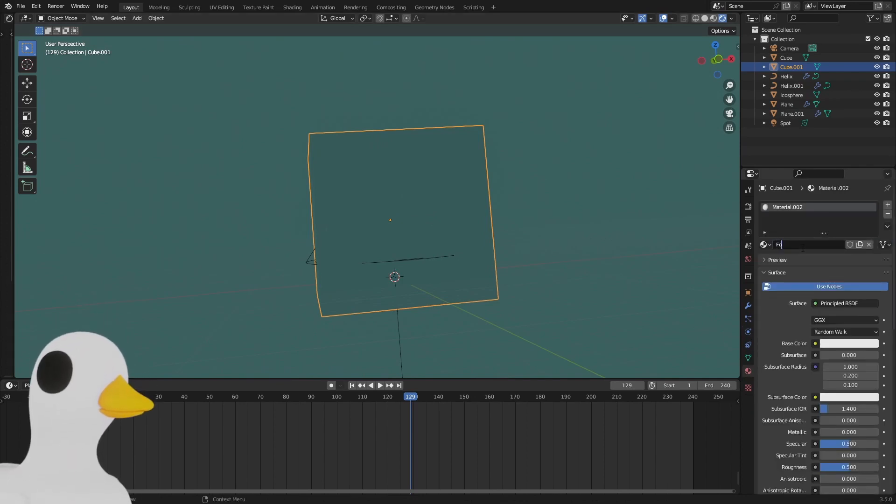
left_click(846, 303)
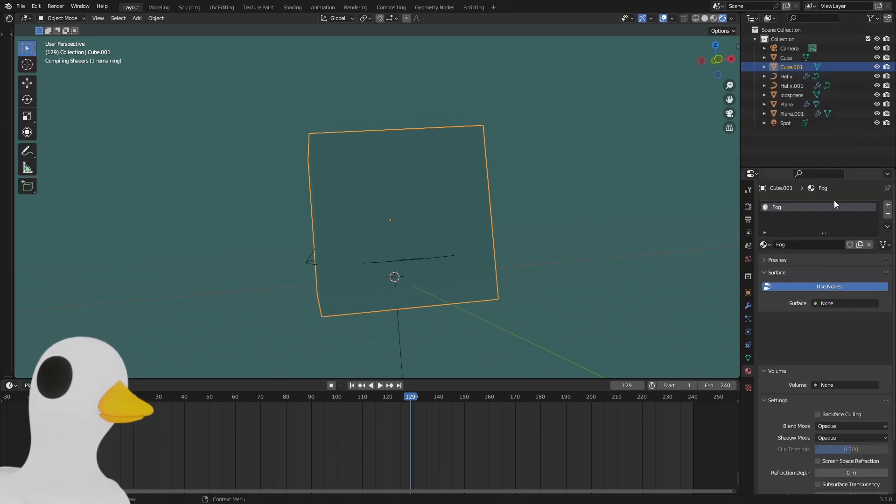
- Set the Fog volume to a green Emission shader at 0.01 strength and preview the animation
left_click(825, 286)
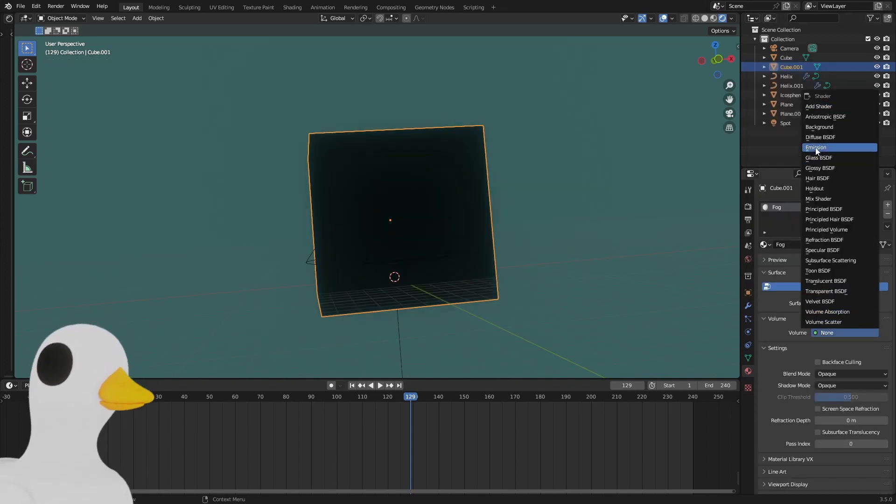
left_click(816, 147)
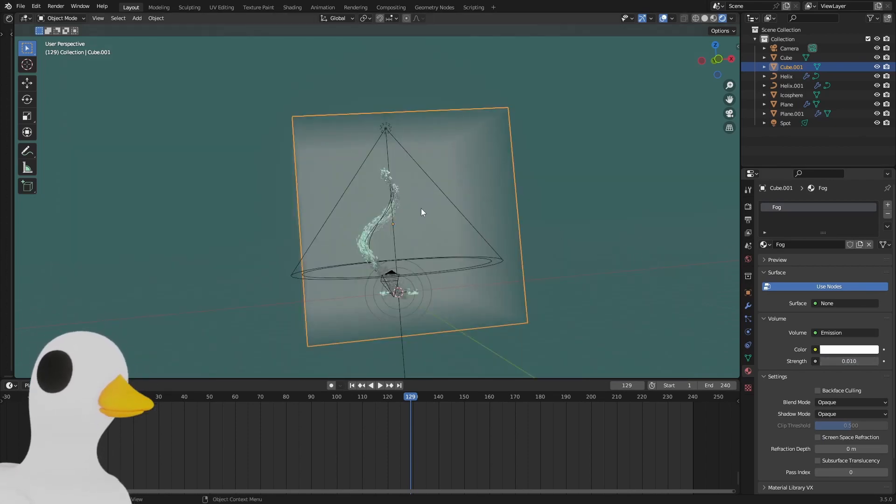
left_click(849, 349)
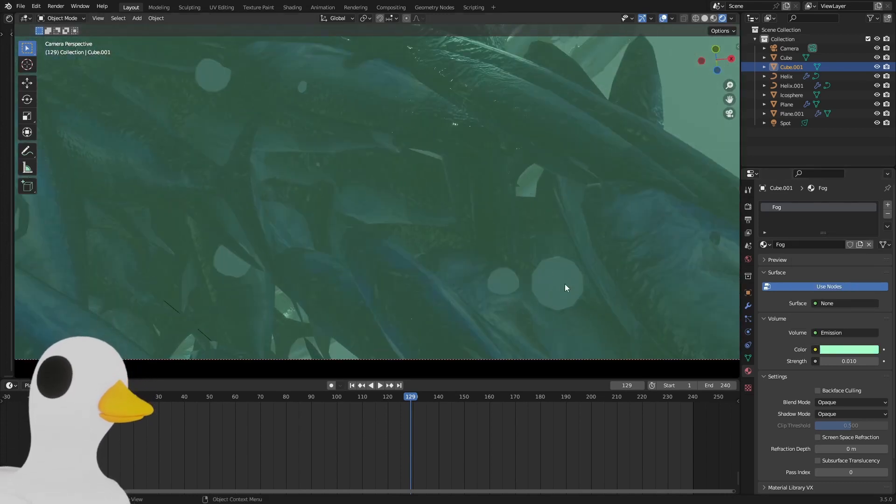
left_click(379, 385)
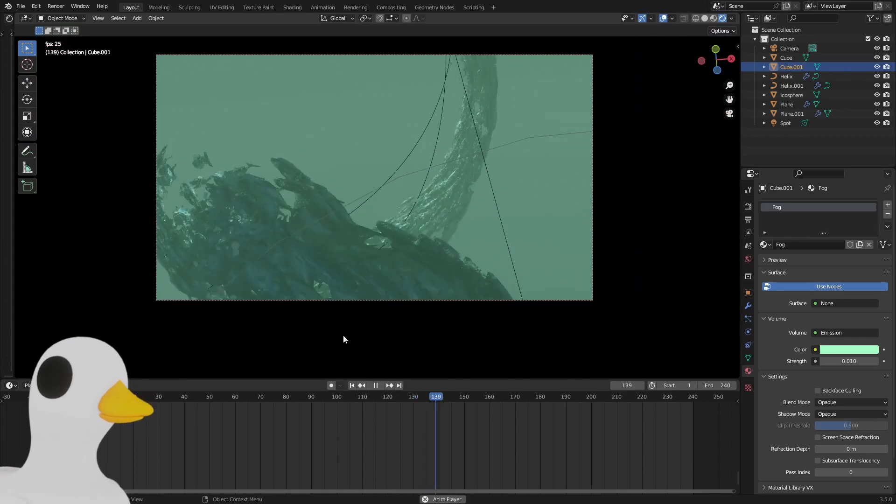